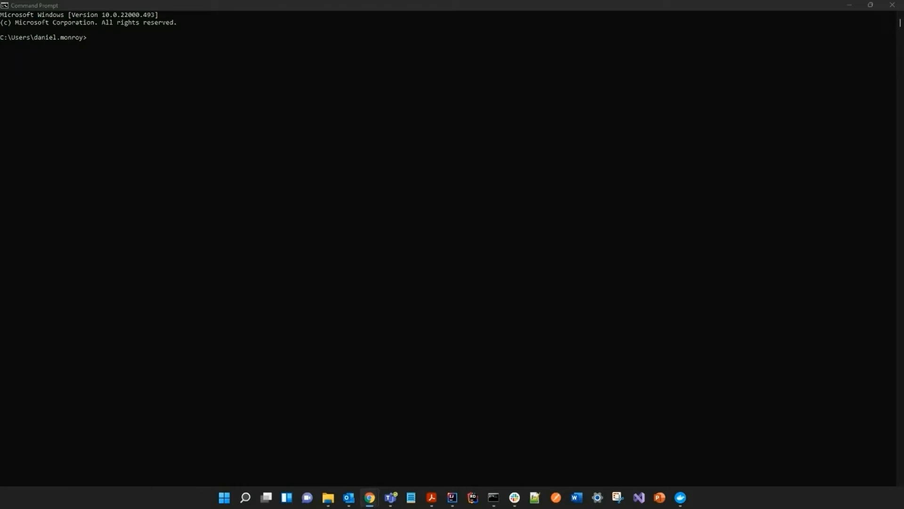
mouse_move(106, 35)
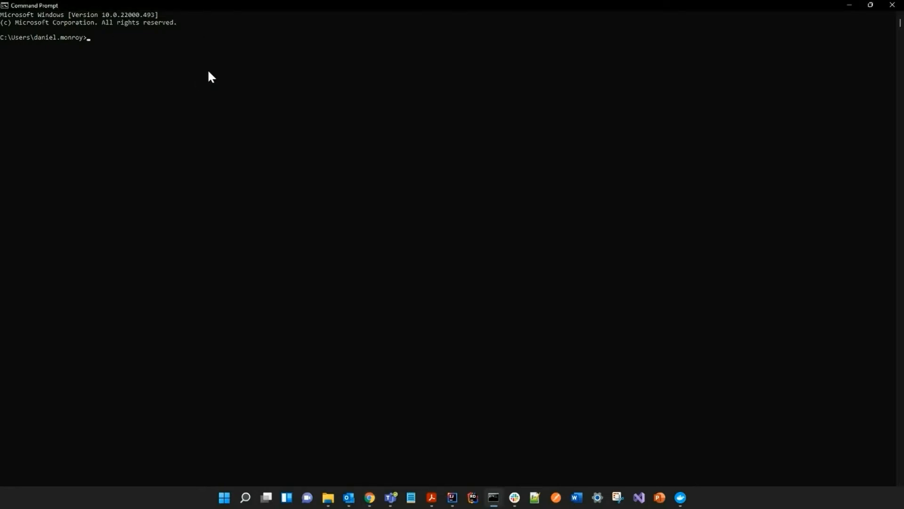
Step: Run kotlinc -version to confirm kotlinc-jvm 1.6.0, then enter the Docker command
type("ko")
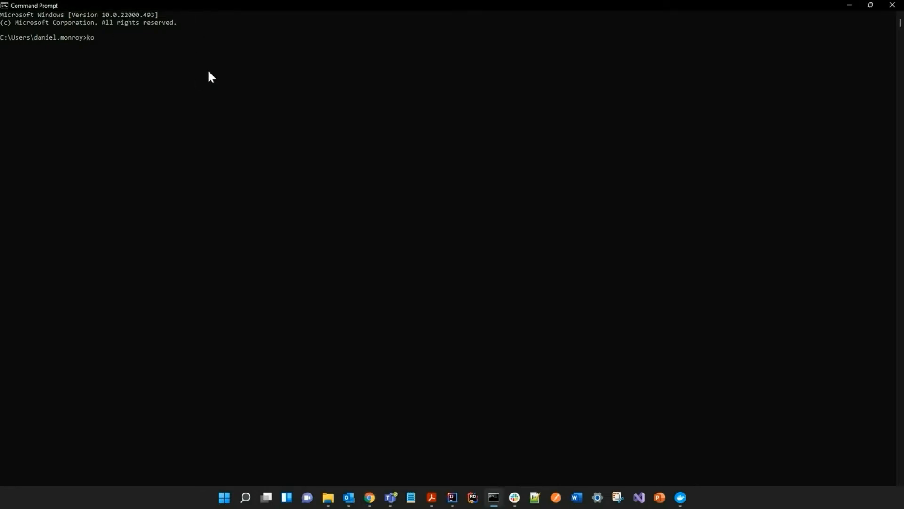
type("tlinc -versio")
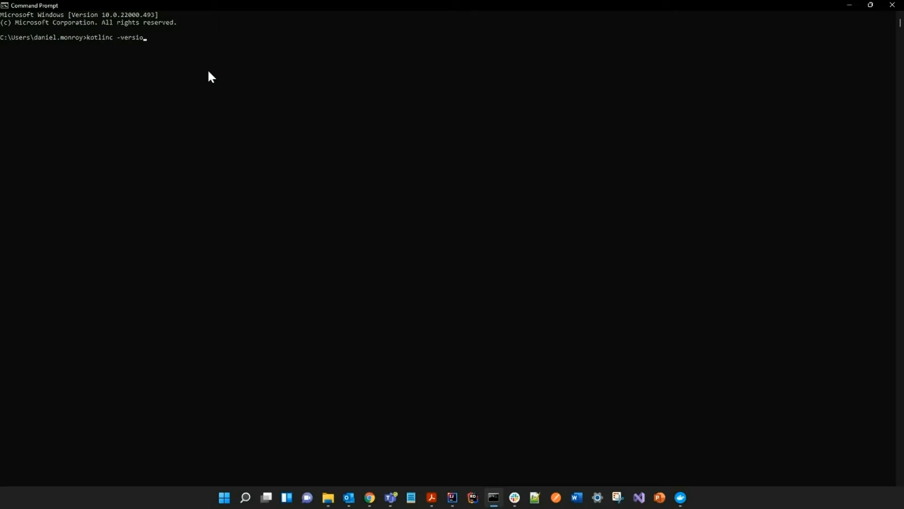
key("Return")
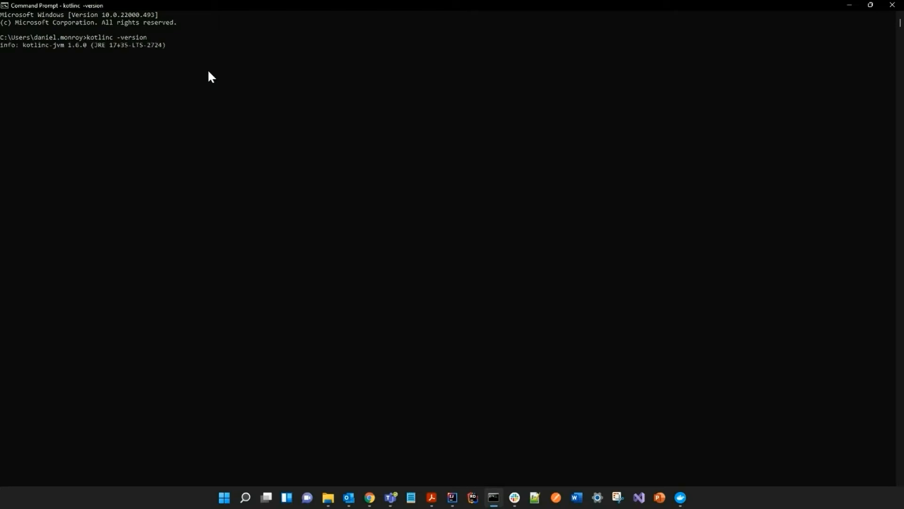
type("Docker")
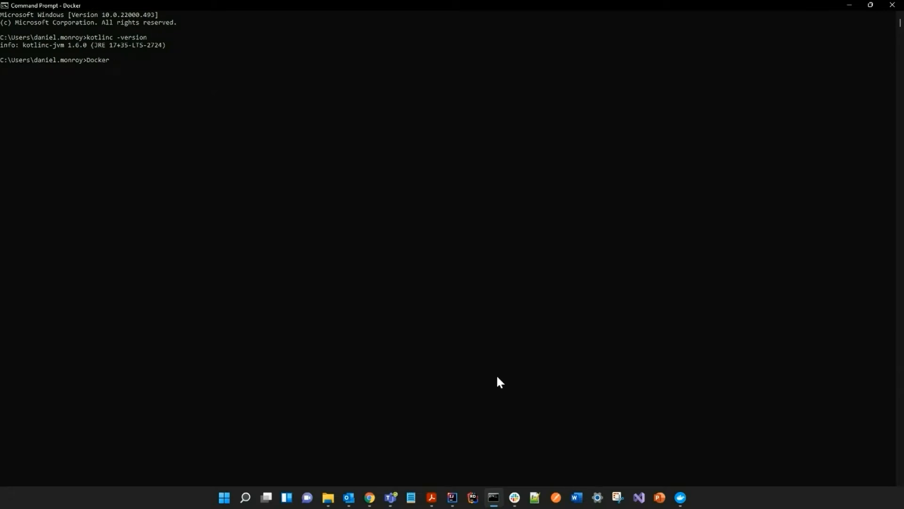
Step: Check Docker Desktop shows no running containers, then return to the terminal's Docker command list
left_click(681, 497)
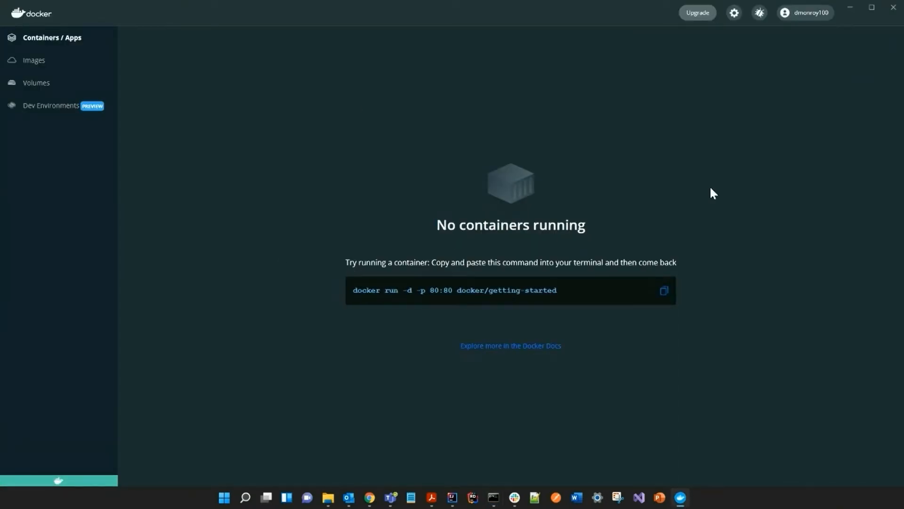
left_click(492, 497)
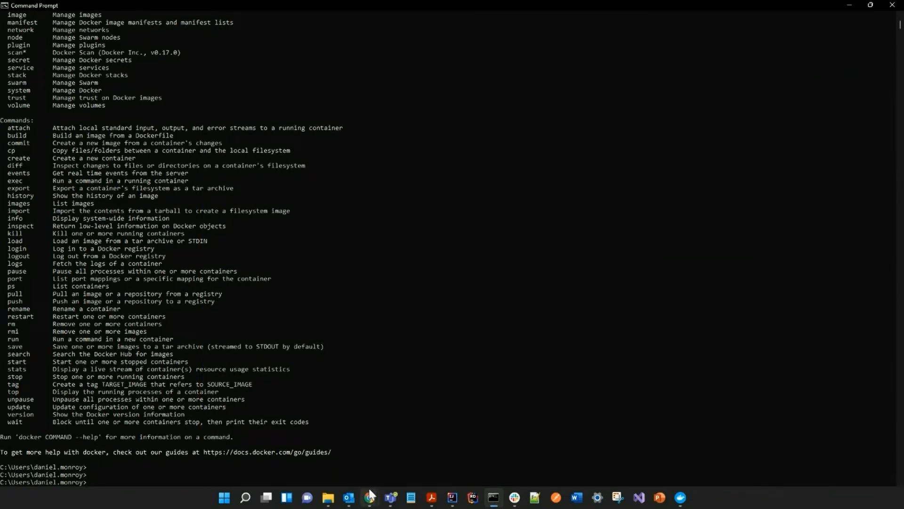
Step: Read the Kotlin deployment guide in Chrome and open the dito-deployment-scripts repository
left_click(328, 502)
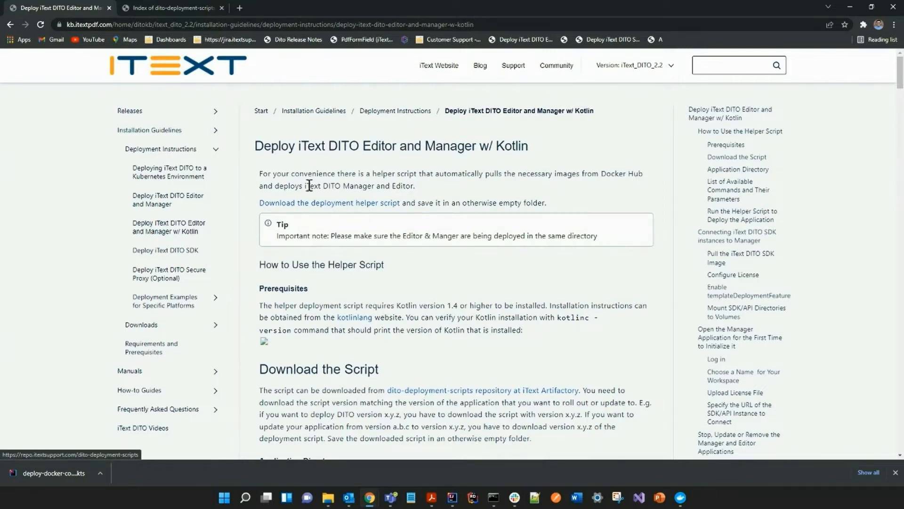
left_click(170, 8)
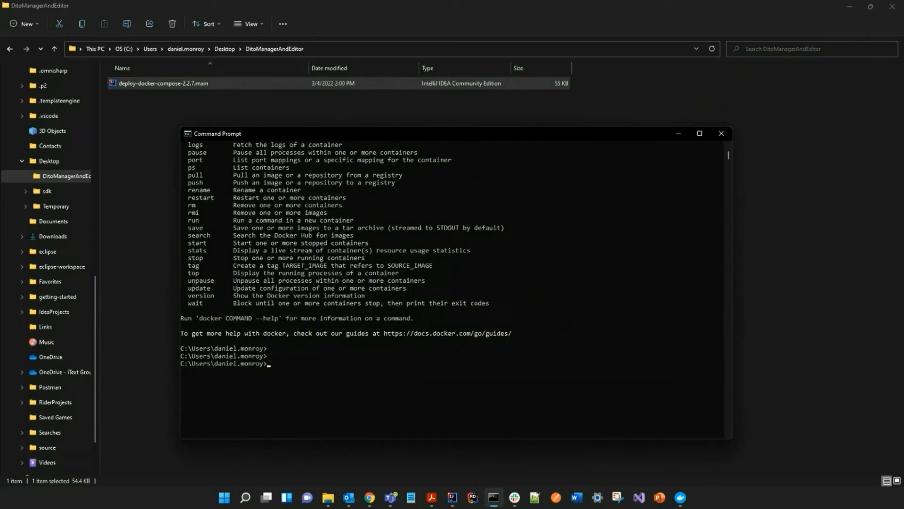
mouse_move(365, 140)
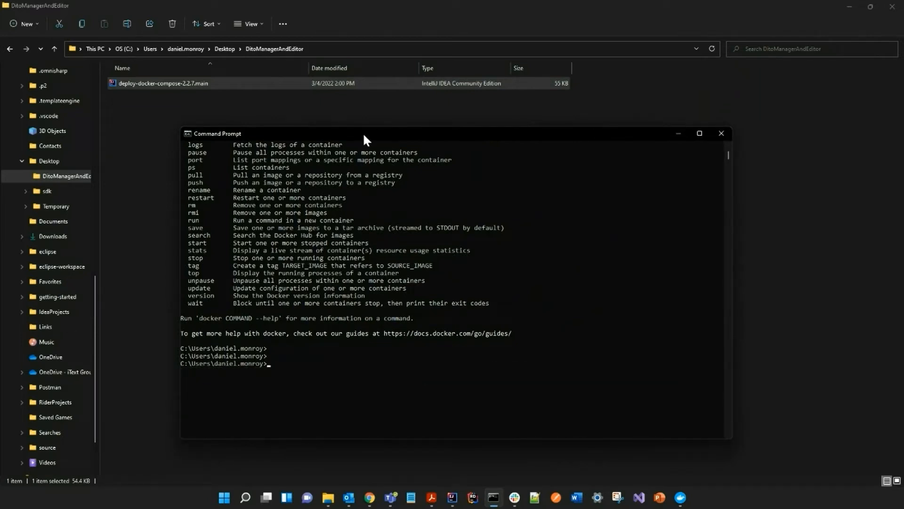
Step: Change into Desktop\DitoManagerAndEditor and begin the kotlinc script command
type("cd Desktop")
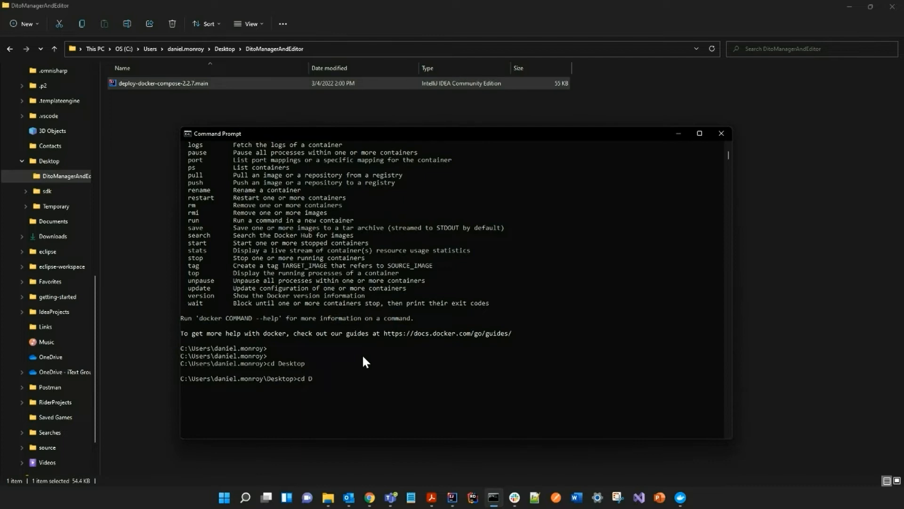
type("ito")
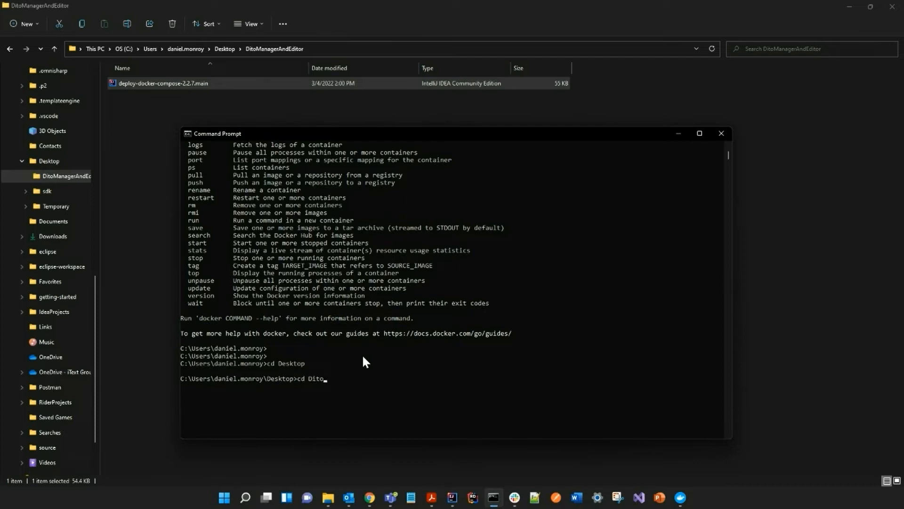
key("Return")
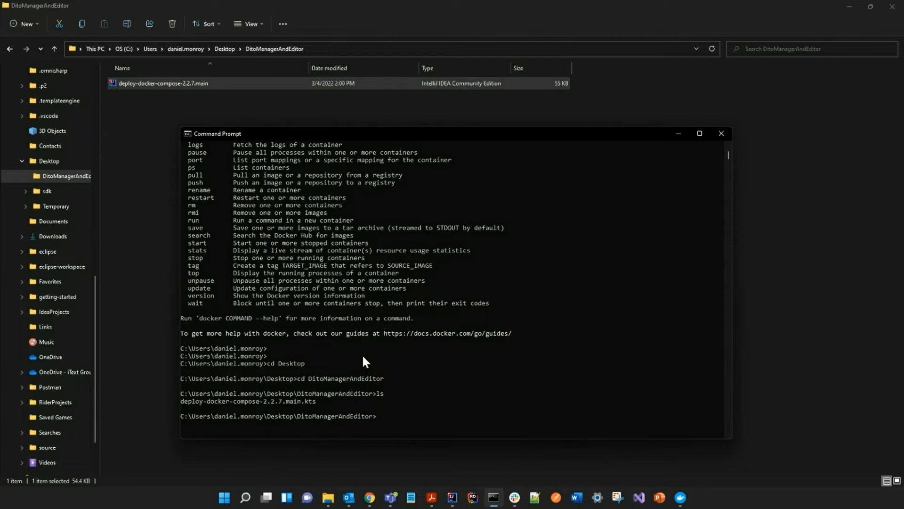
type("kotlinc -script deploy-docker-")
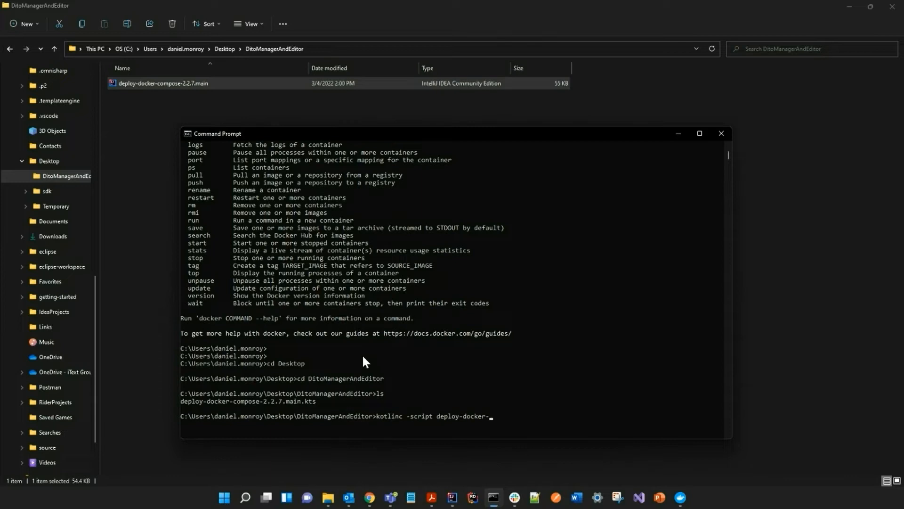
type("compose-2.2.7.main.kts -- cr")
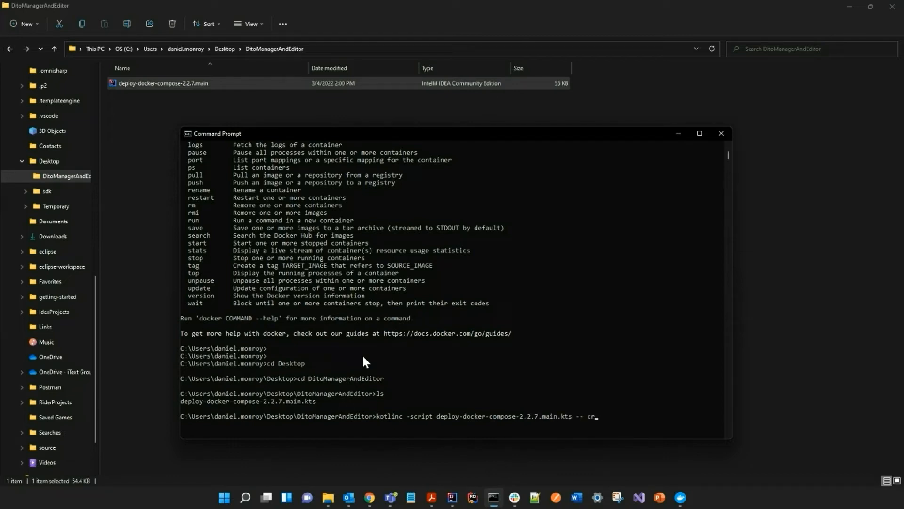
type("eate-app-file")
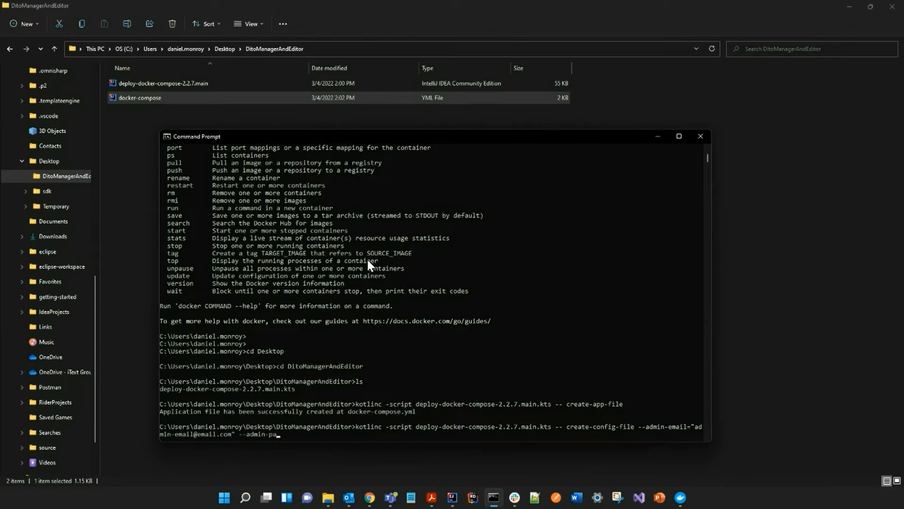
type("ssword=\"")
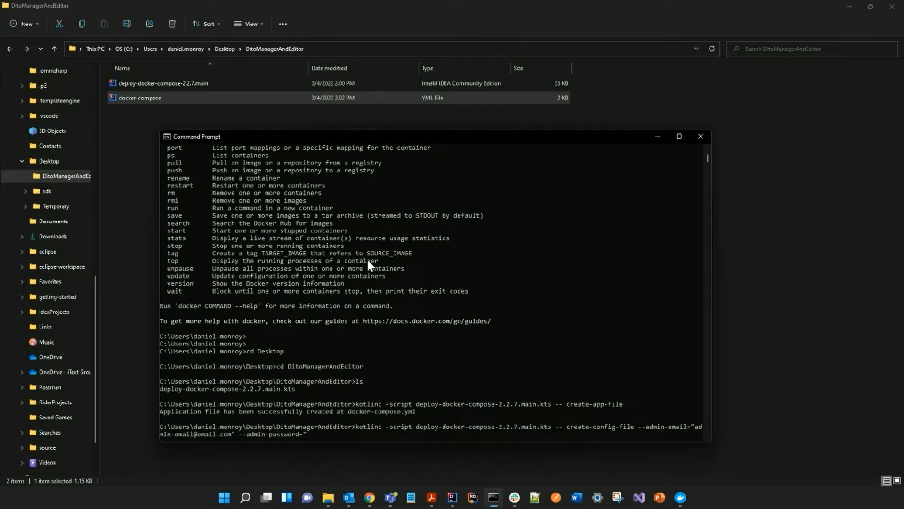
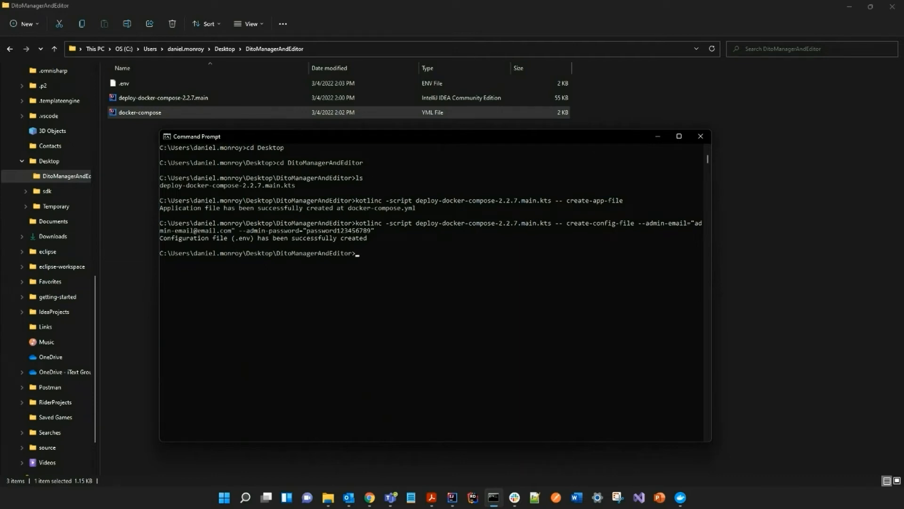
Step: Run kotlinc -script deploy-docker-compose-2.2.7.main.kts -- deploy to create and start the DITO containers
type("kotlinc -script deploy-docker-compose-2.2.7.main.kts --")
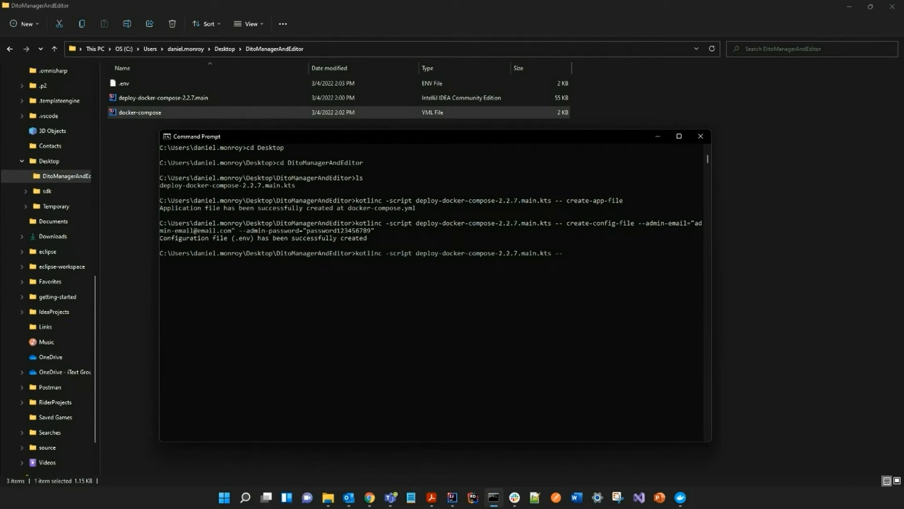
type("deploy")
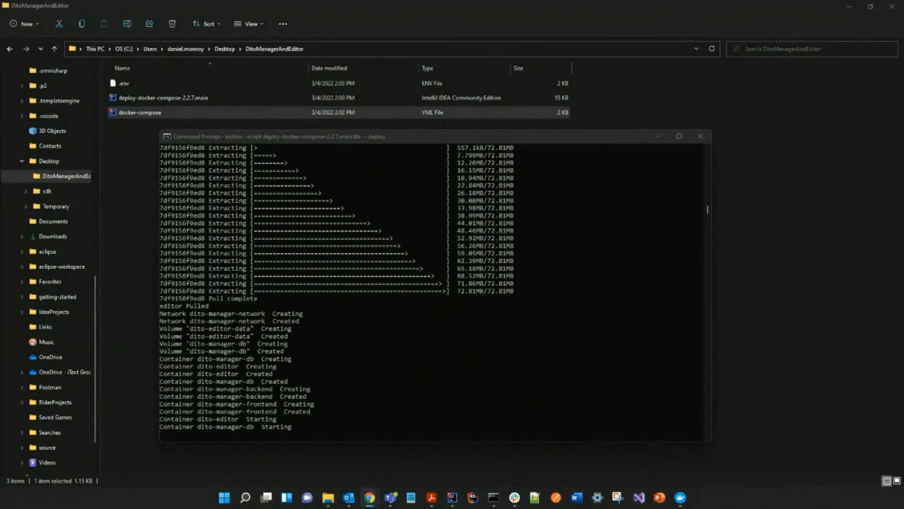
mouse_move(320, 422)
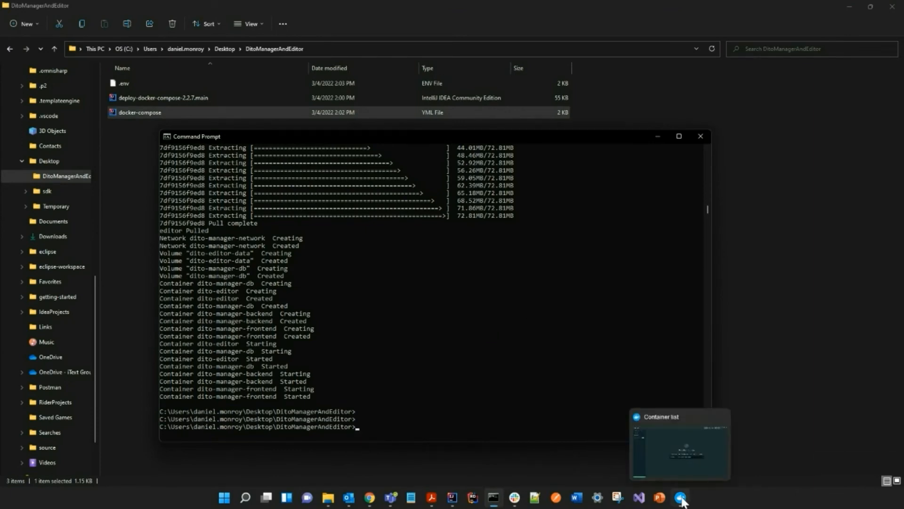
Step: Verify the four DITO images and running containers in Docker Desktop, then launch dito-manager-frontend in the browser
left_click(681, 497)
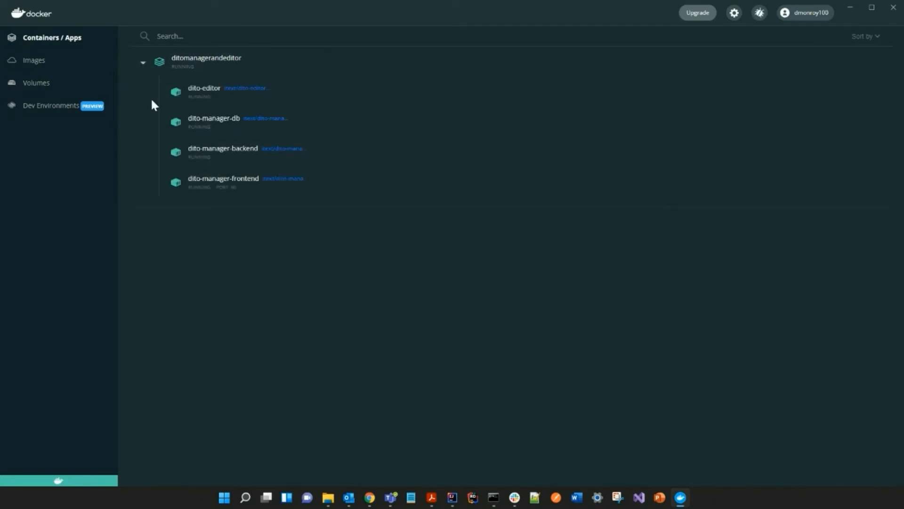
left_click(34, 61)
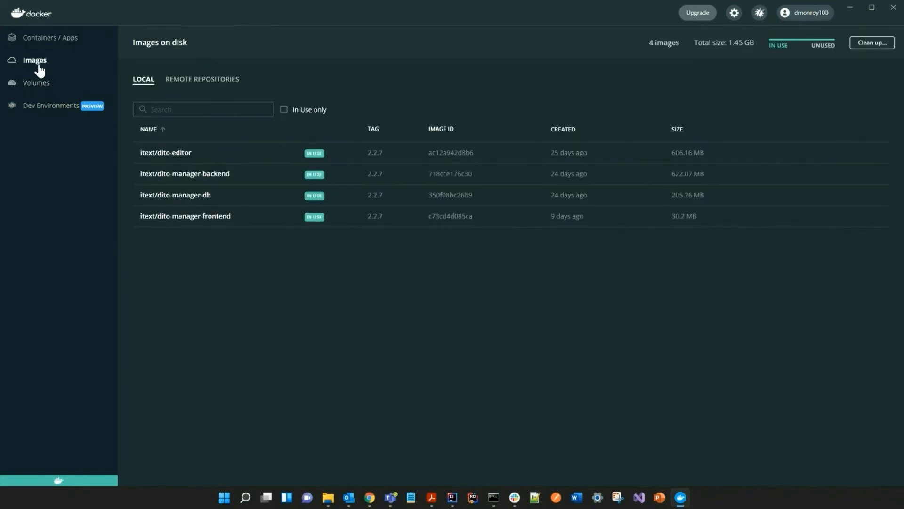
mouse_move(50, 36)
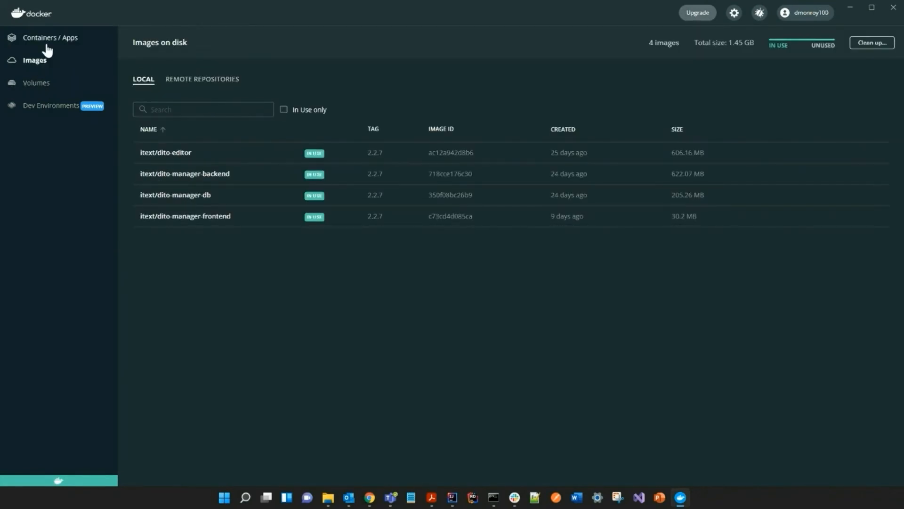
left_click(50, 37)
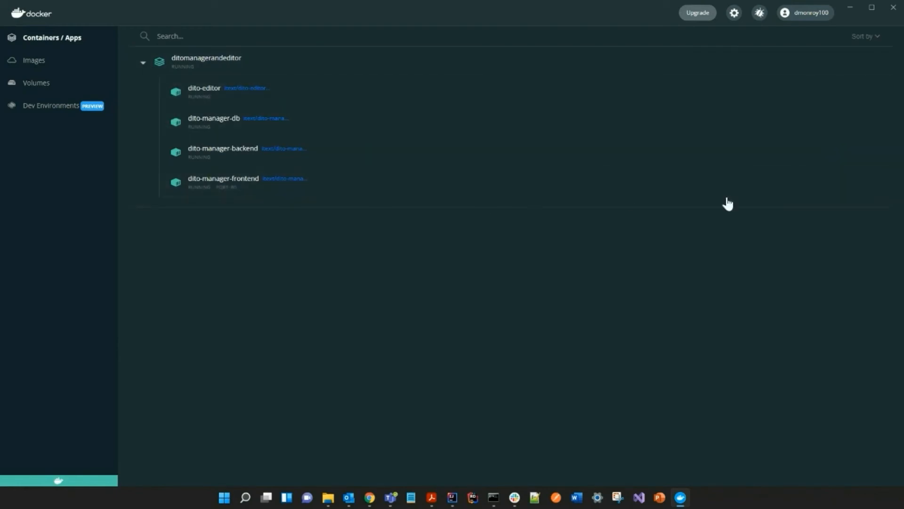
mouse_move(791, 186)
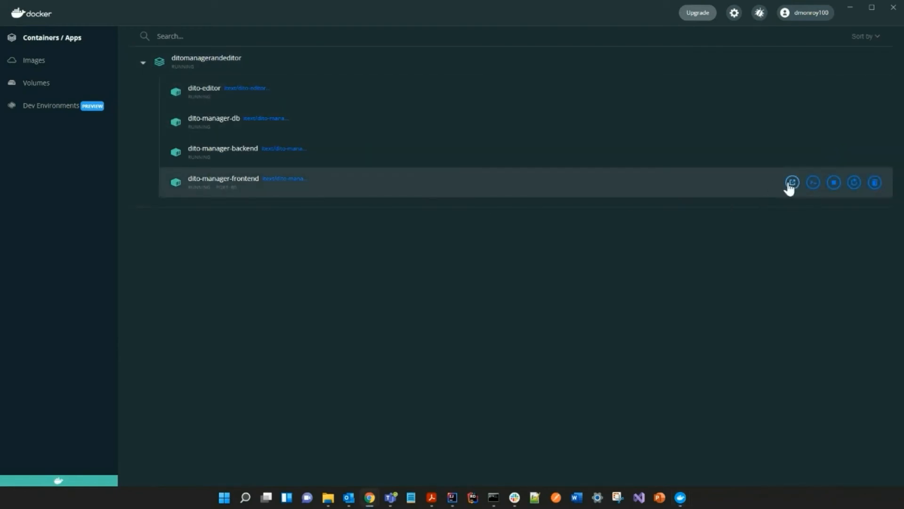
left_click(791, 182)
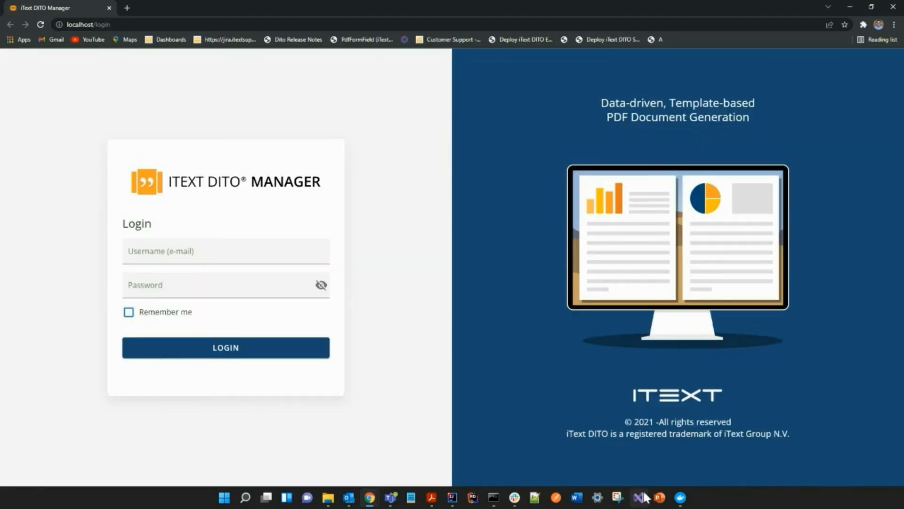
Step: Read the admin email from Command Prompt as the login username, then check the password there
left_click(492, 497)
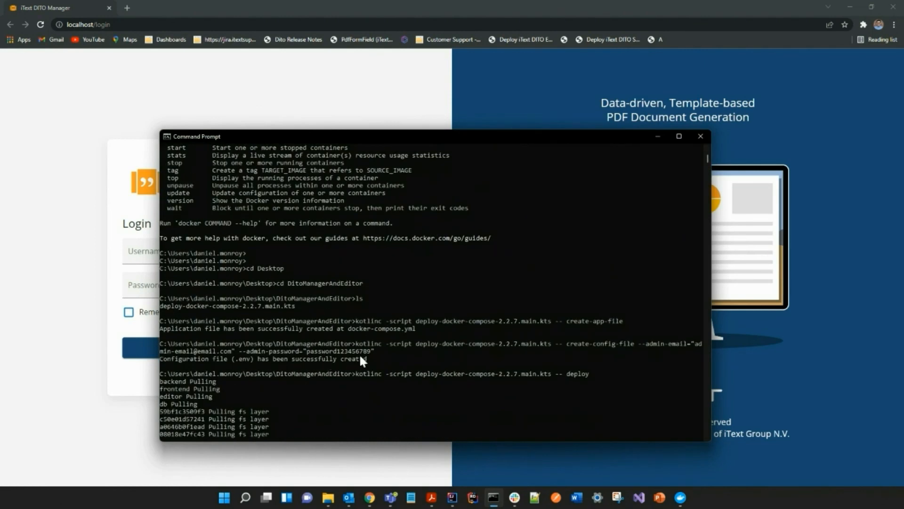
mouse_move(416, 328)
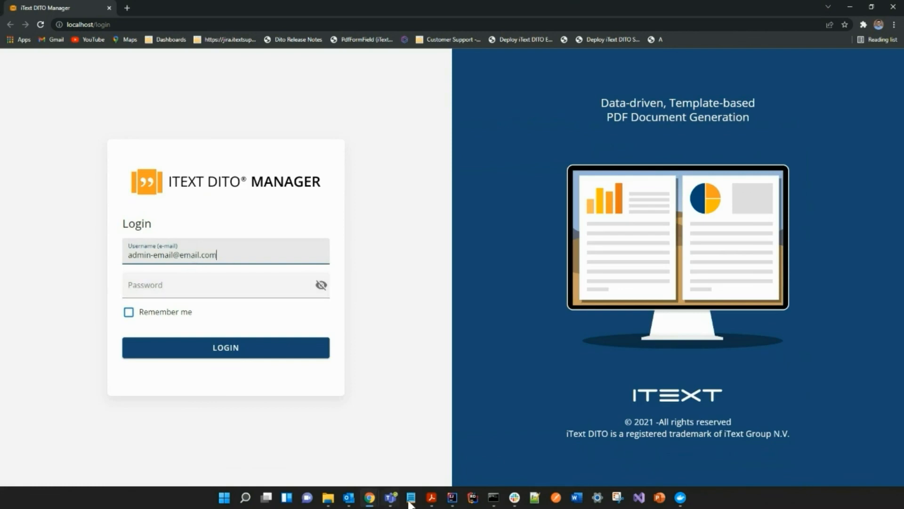
left_click(493, 501)
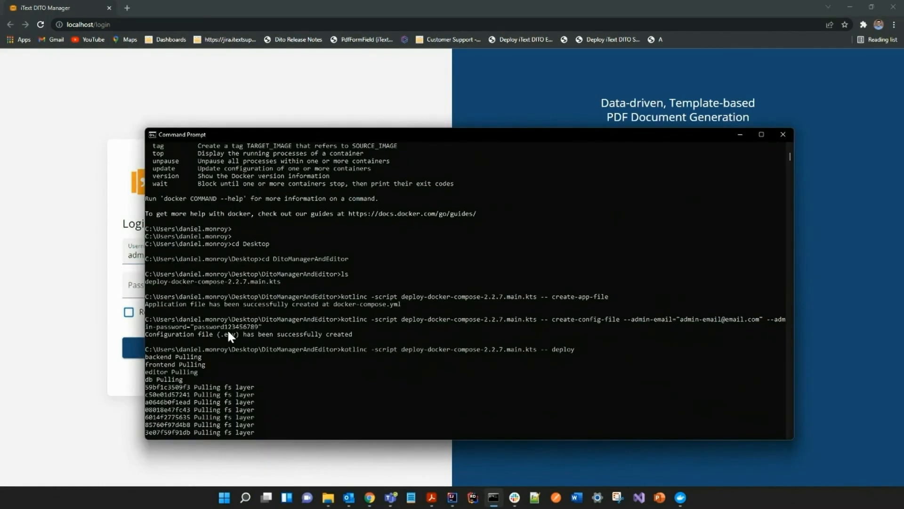